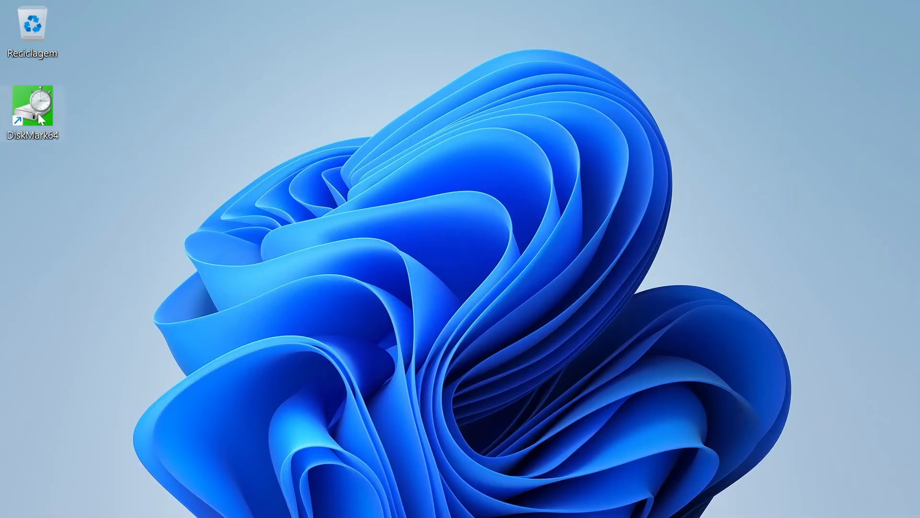
Launch CrystalDiskMark, set one 1GiB pass in MB/s, and run the SEQ1M Q8T1 test.
{"action": "double_click", "coordinate": [32, 105]}
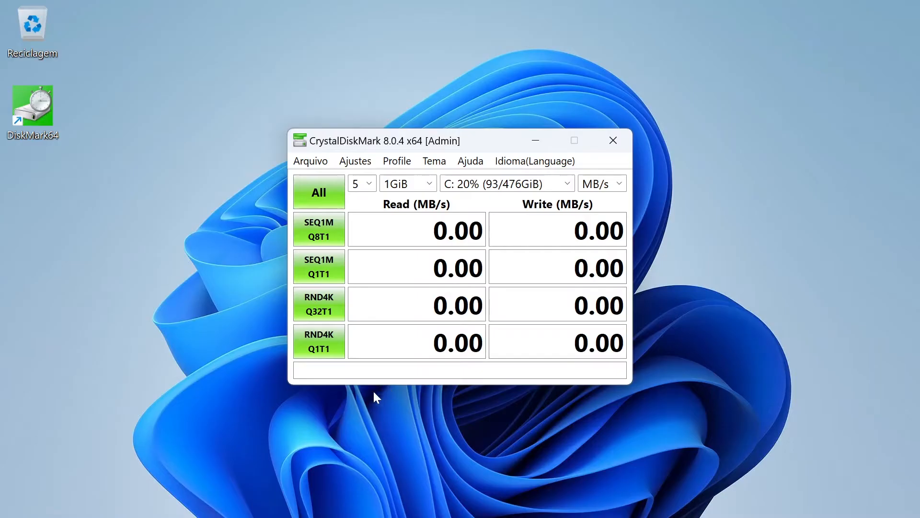
{"action": "left_click", "coordinate": [369, 183]}
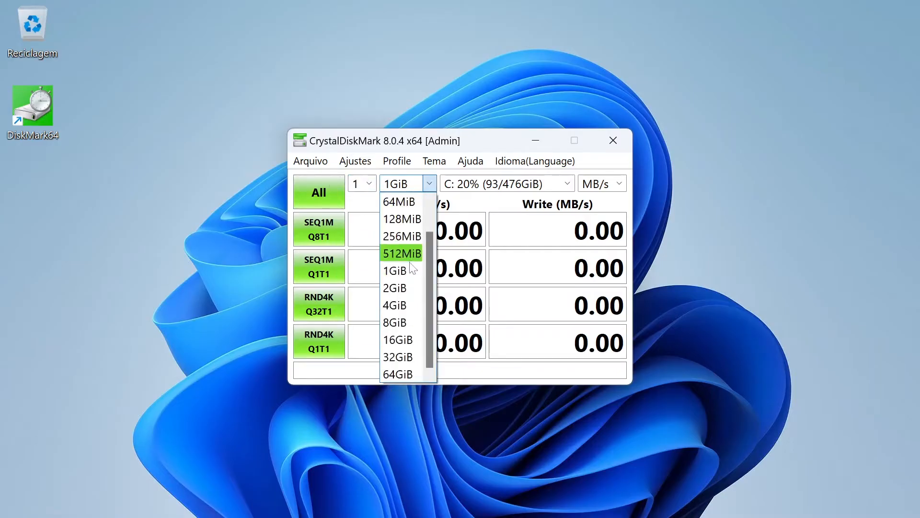
{"action": "left_click", "coordinate": [618, 183]}
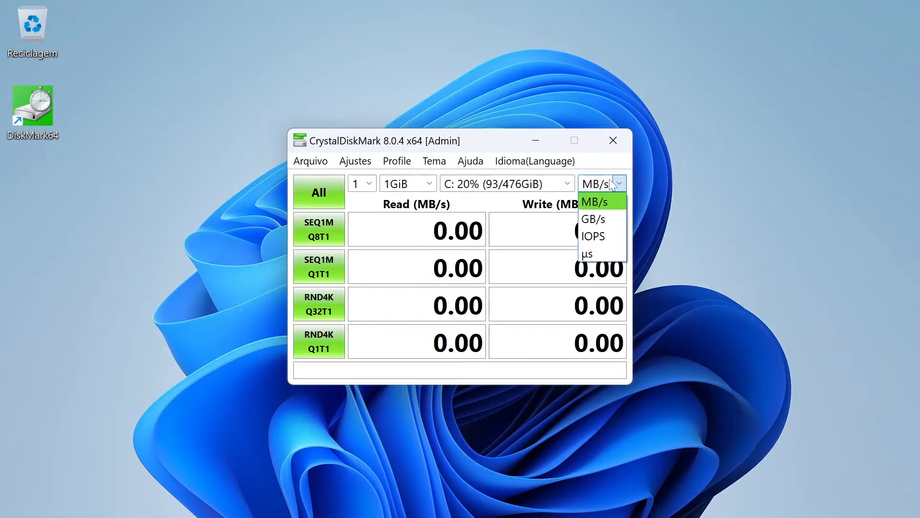
{"action": "left_click", "coordinate": [594, 201]}
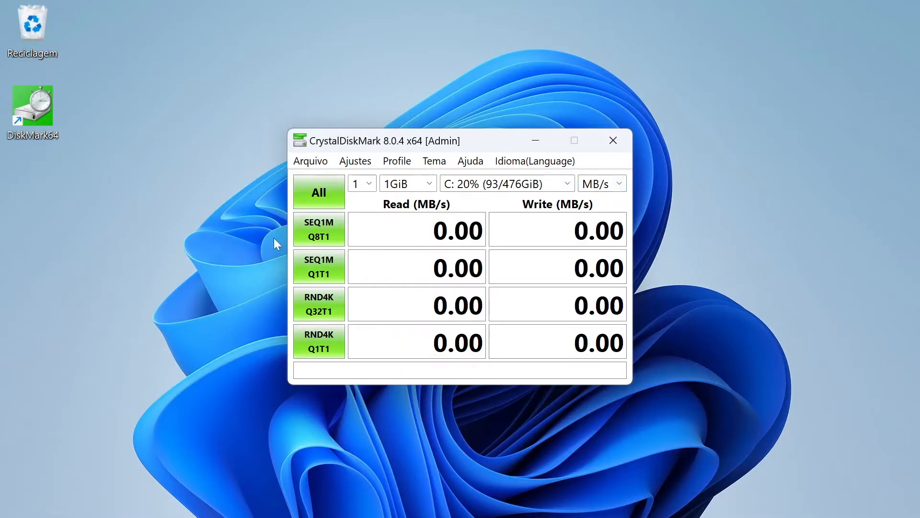
{"action": "left_click", "coordinate": [318, 192]}
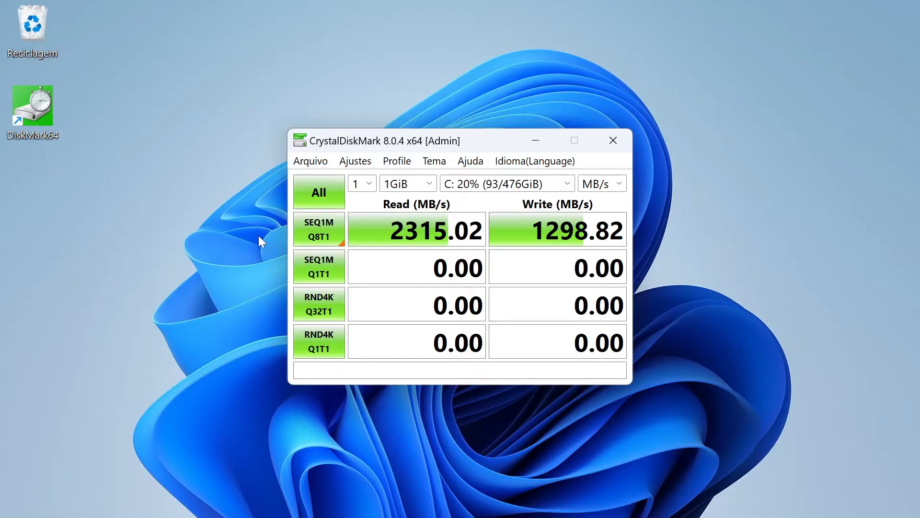
{"action": "mouse_move", "coordinate": [447, 247]}
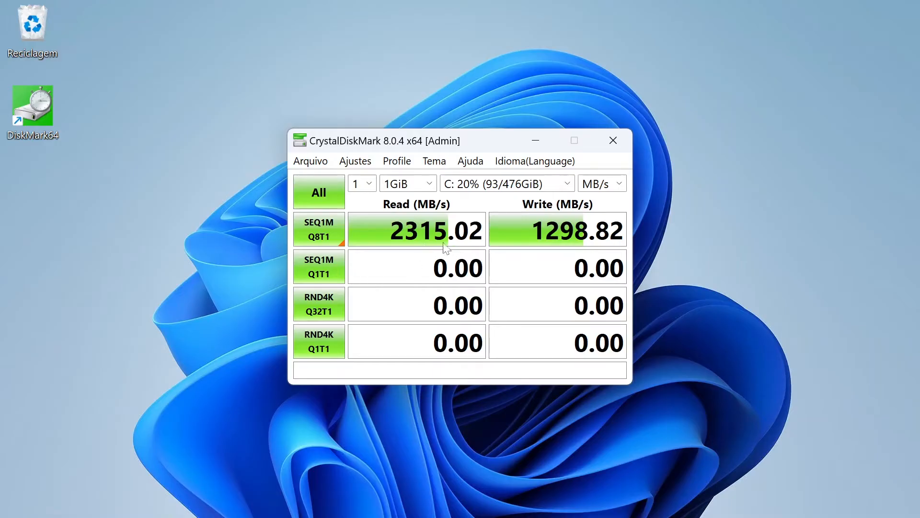
{"action": "mouse_move", "coordinate": [408, 193]}
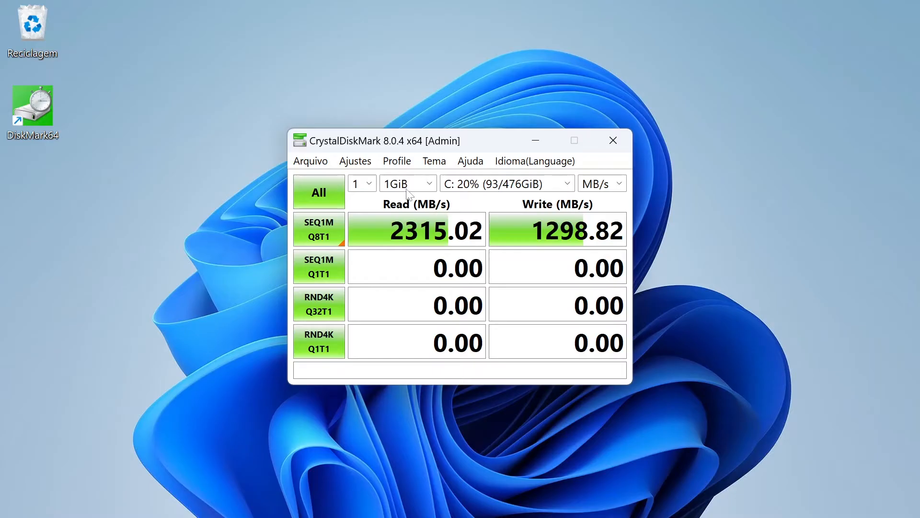
{"action": "mouse_move", "coordinate": [448, 251]}
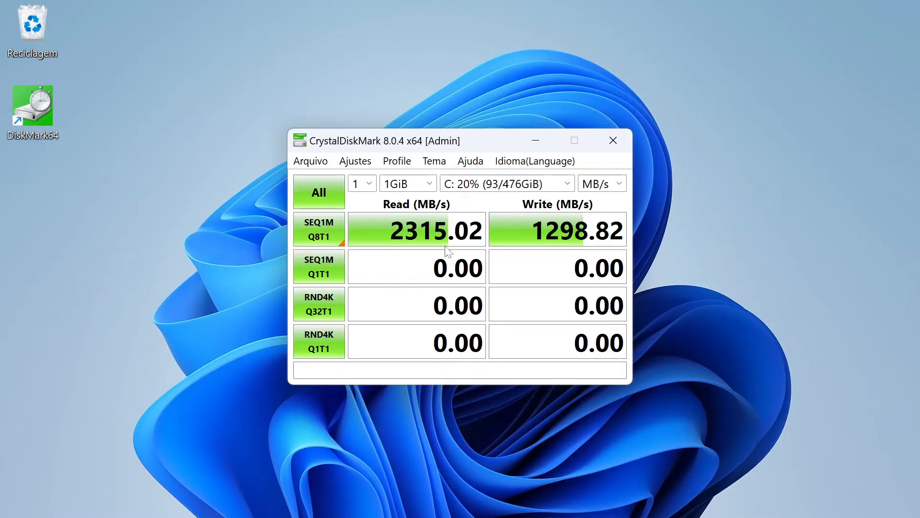
{"action": "mouse_move", "coordinate": [460, 251]}
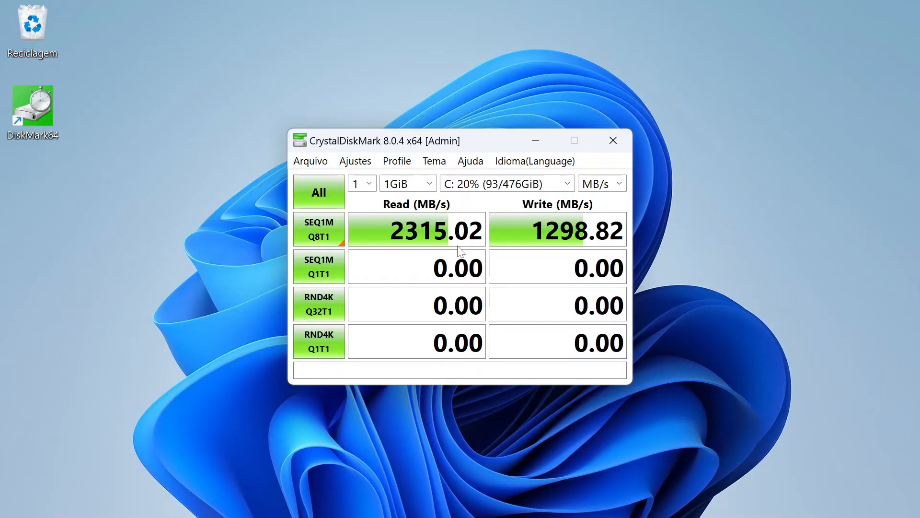
{"action": "mouse_move", "coordinate": [581, 248]}
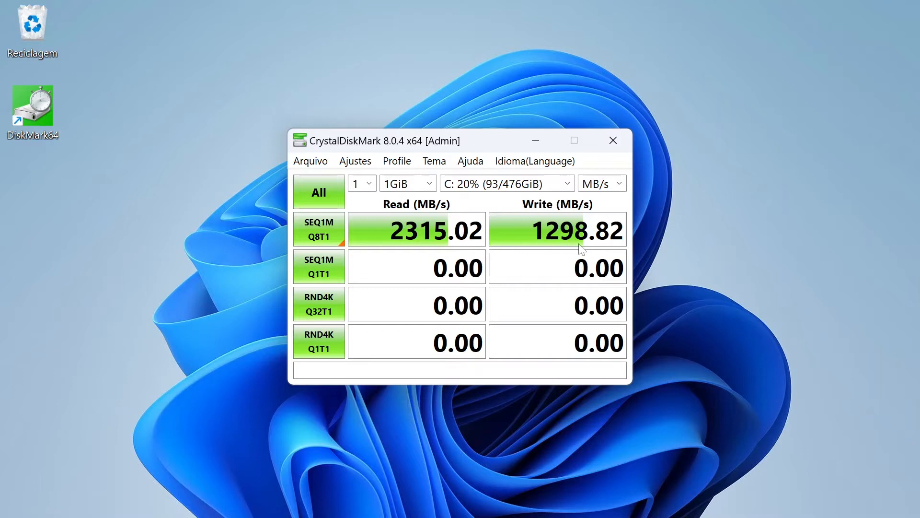
{"action": "mouse_move", "coordinate": [585, 220]}
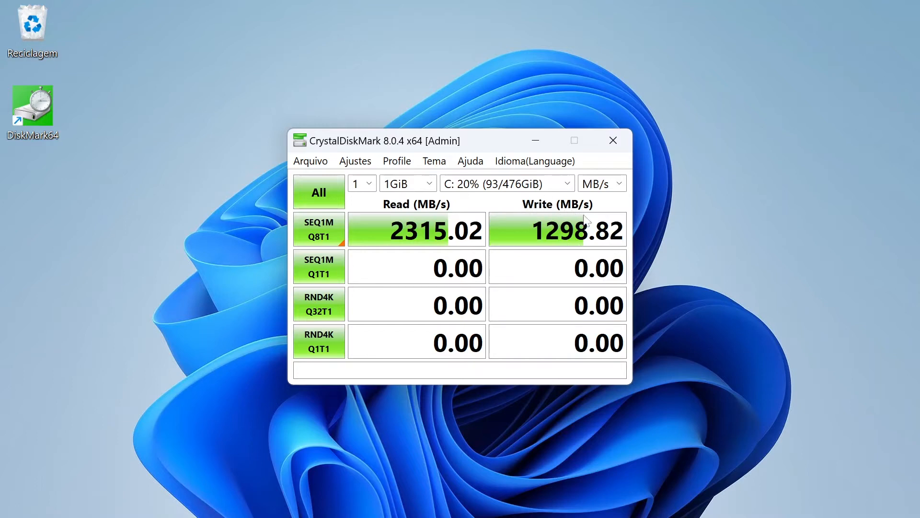
{"action": "mouse_move", "coordinate": [619, 246]}
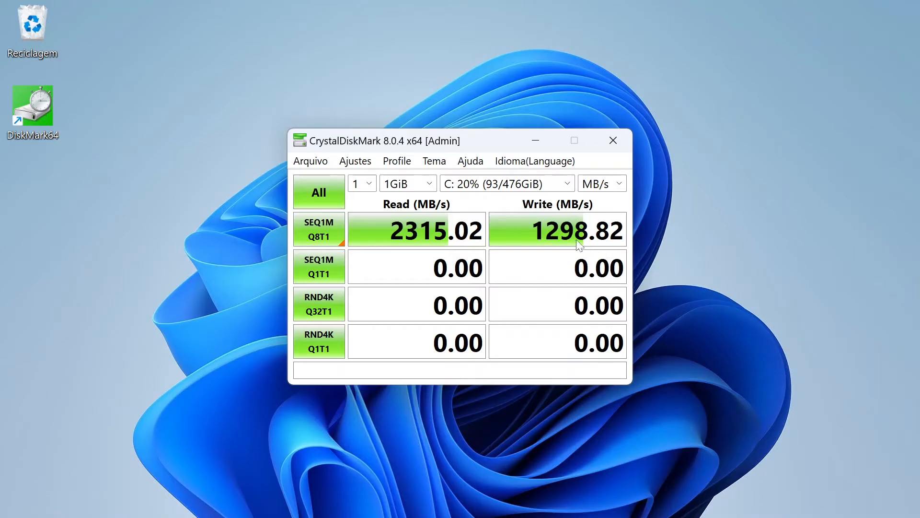
{"action": "mouse_move", "coordinate": [648, 254]}
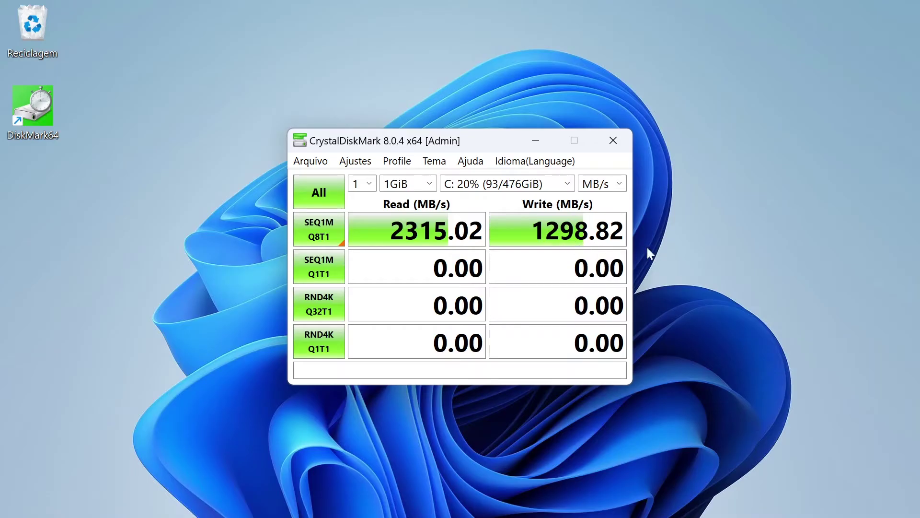
{"action": "mouse_move", "coordinate": [663, 254]}
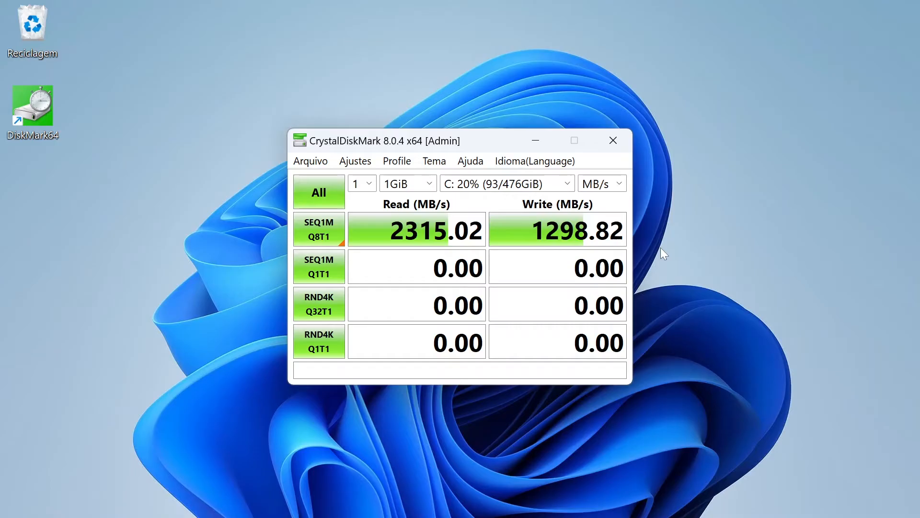
{"action": "mouse_move", "coordinate": [663, 181]}
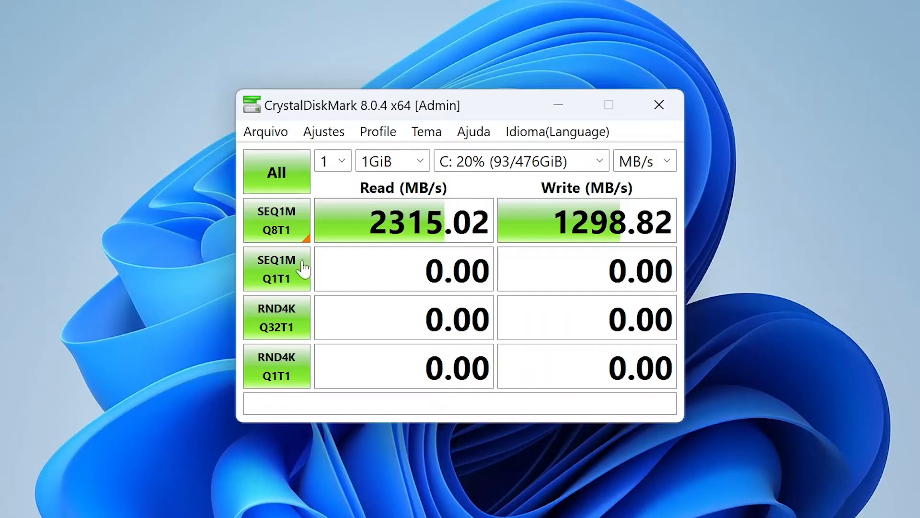
{"action": "mouse_move", "coordinate": [466, 225]}
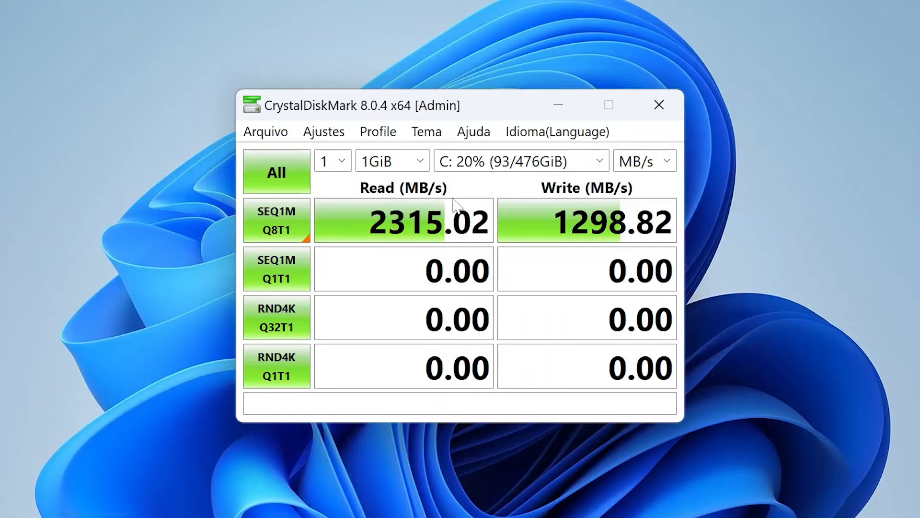
{"action": "mouse_move", "coordinate": [461, 249]}
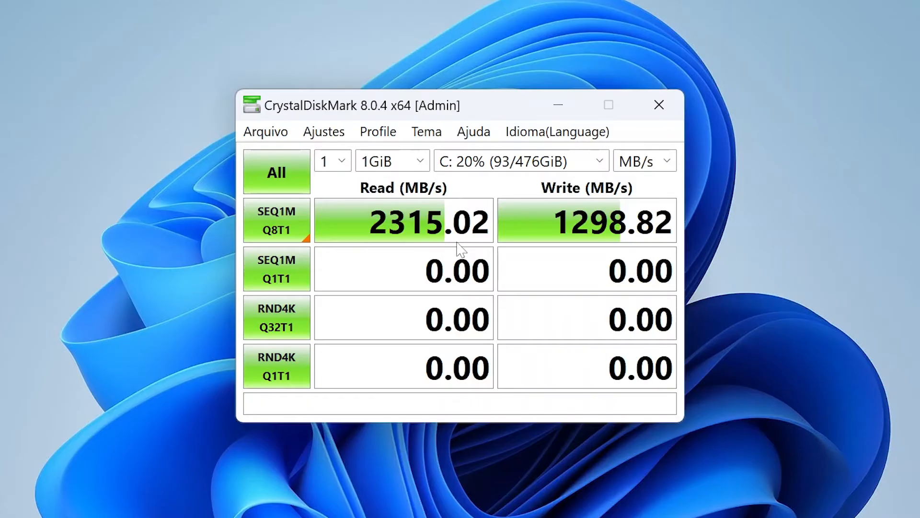
{"action": "mouse_move", "coordinate": [574, 206]}
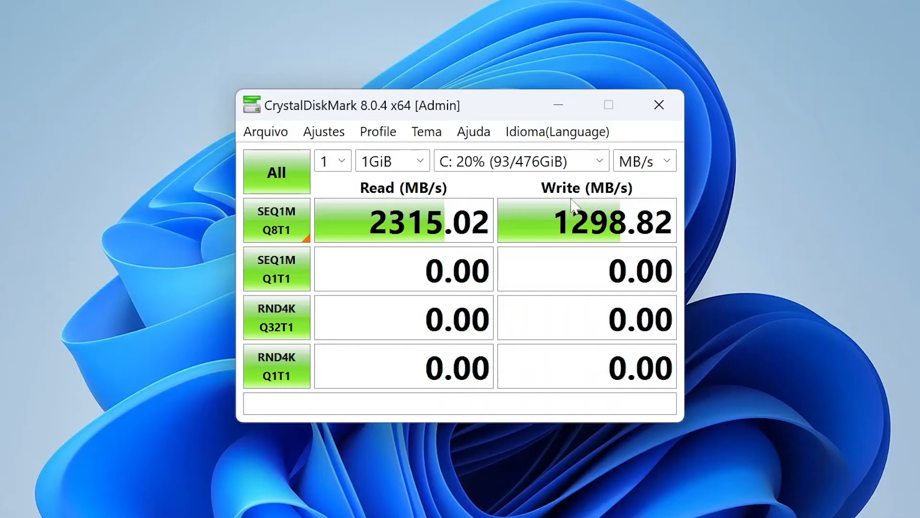
{"action": "mouse_move", "coordinate": [585, 213]}
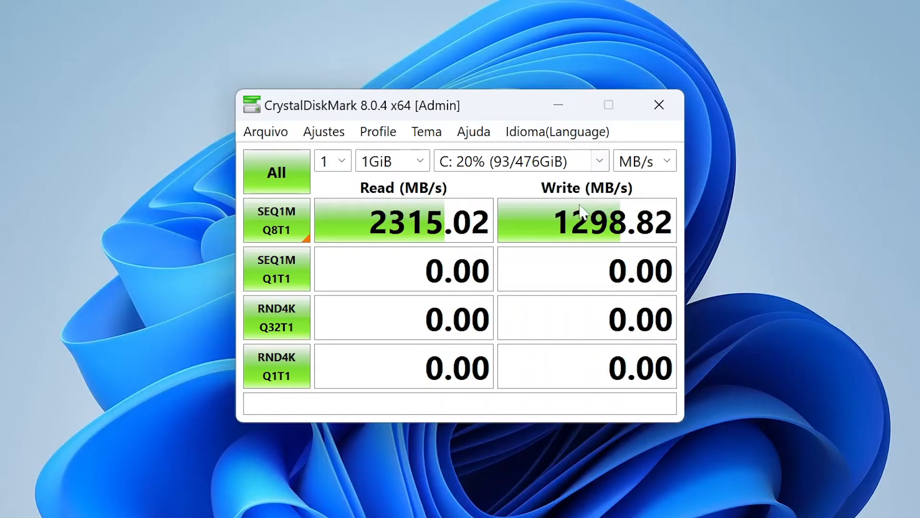
{"action": "mouse_move", "coordinate": [646, 249]}
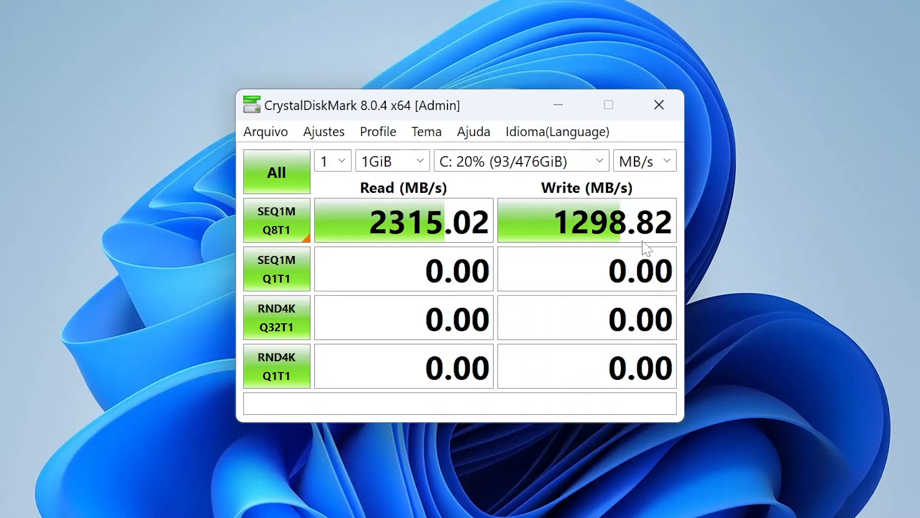
{"action": "mouse_move", "coordinate": [613, 242]}
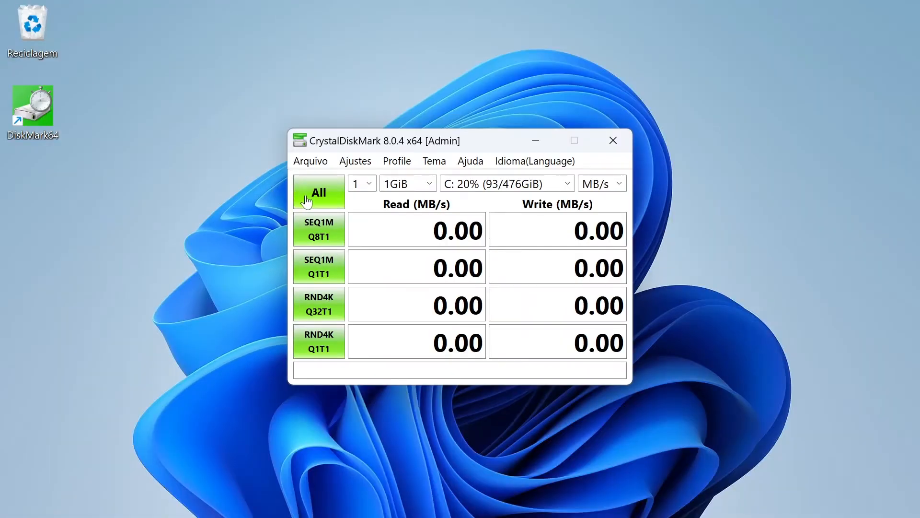
Run all four benchmarks on C:; SEQ1M Q8T1 reaches 2337.61 MB/s read and 1331.62 MB/s write.
{"action": "left_click", "coordinate": [319, 192]}
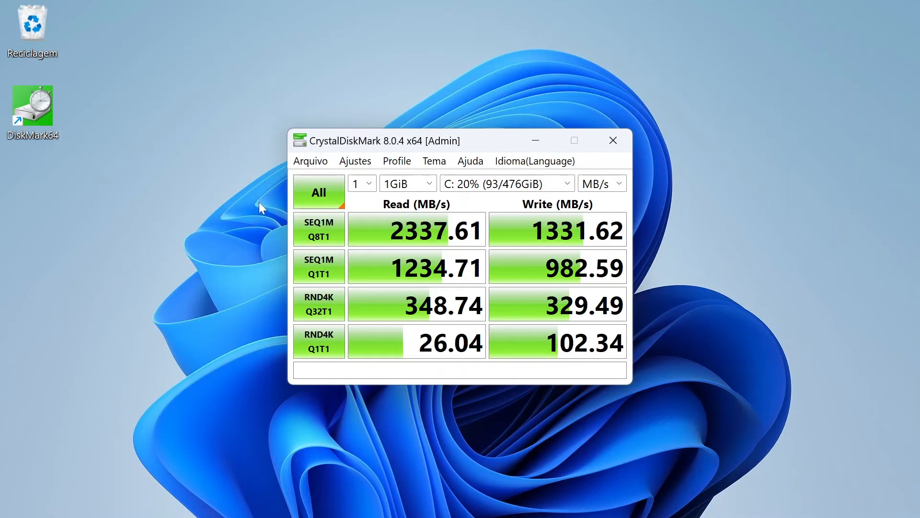
{"action": "mouse_move", "coordinate": [459, 233]}
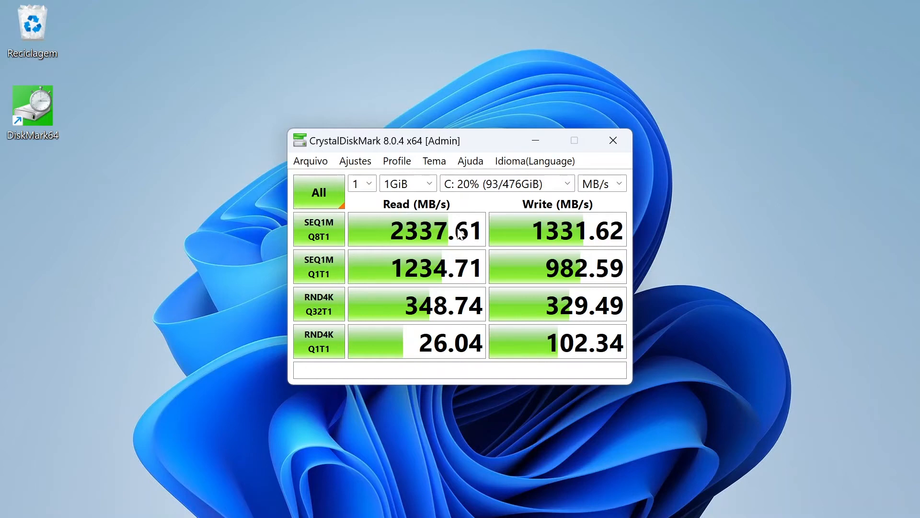
{"action": "mouse_move", "coordinate": [569, 237]}
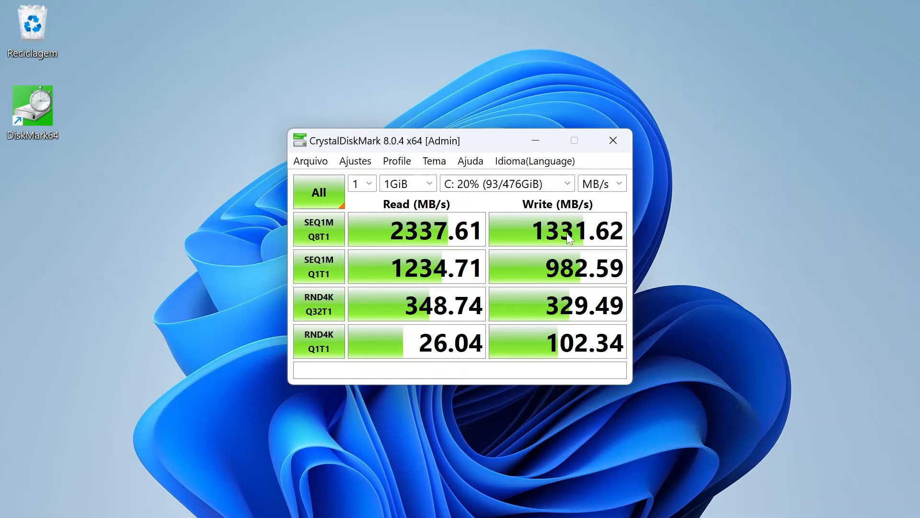
{"action": "mouse_move", "coordinate": [475, 427]}
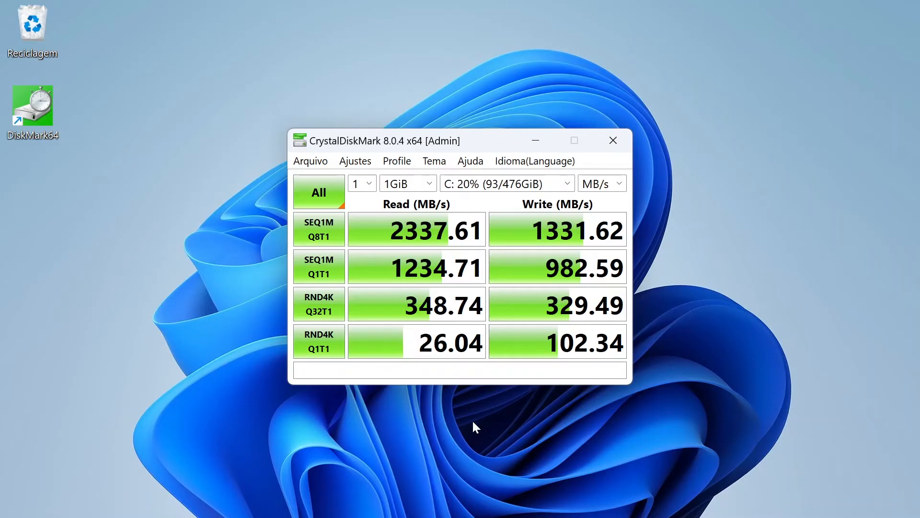